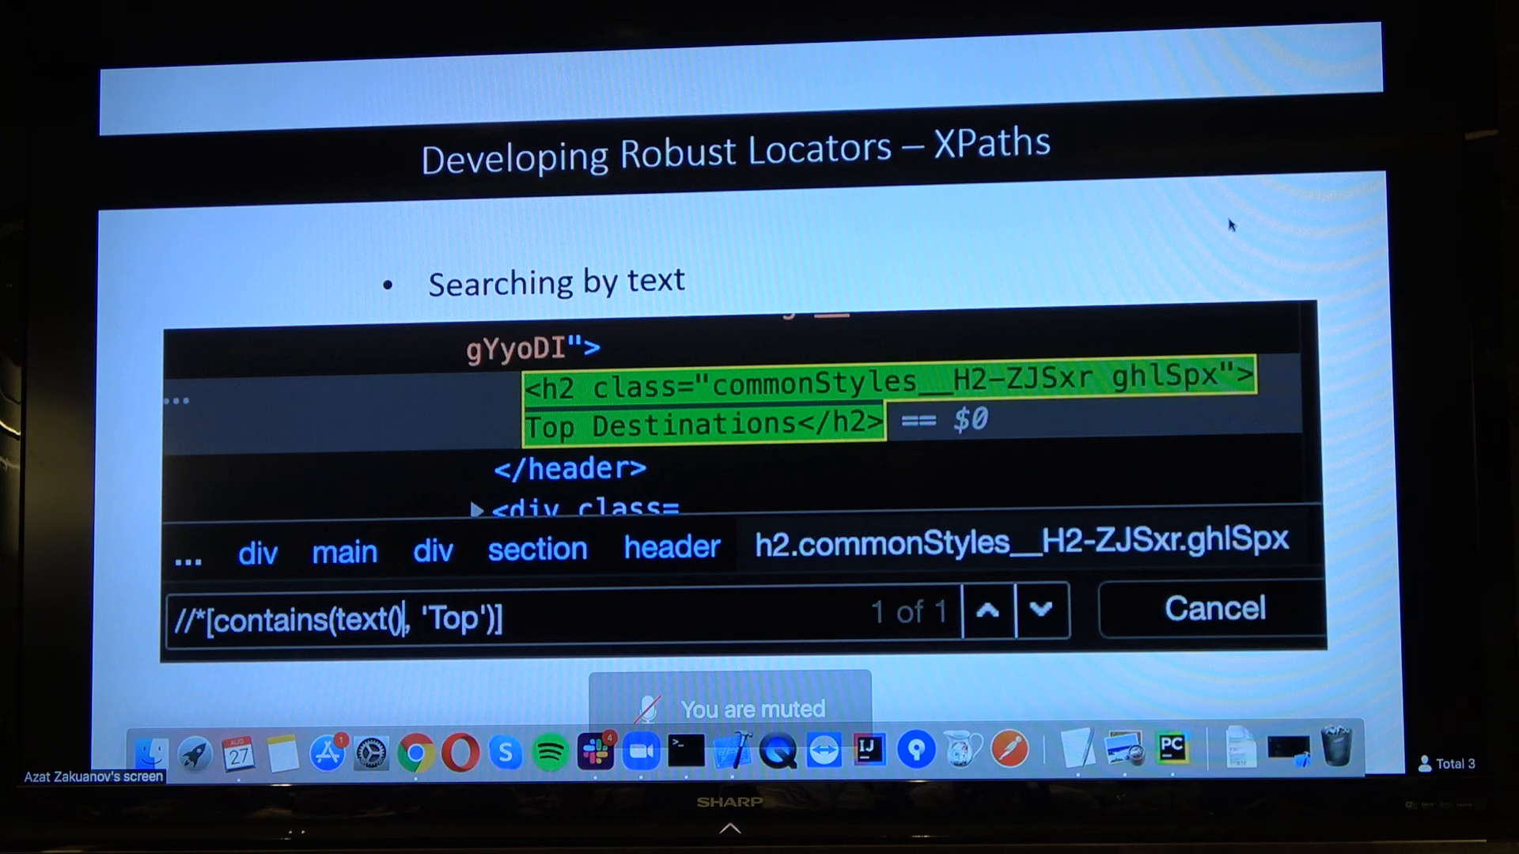
# - Advance to the 'Search using conditionals' slide showing 'and' and 'or' queries
pyautogui.press('Right')
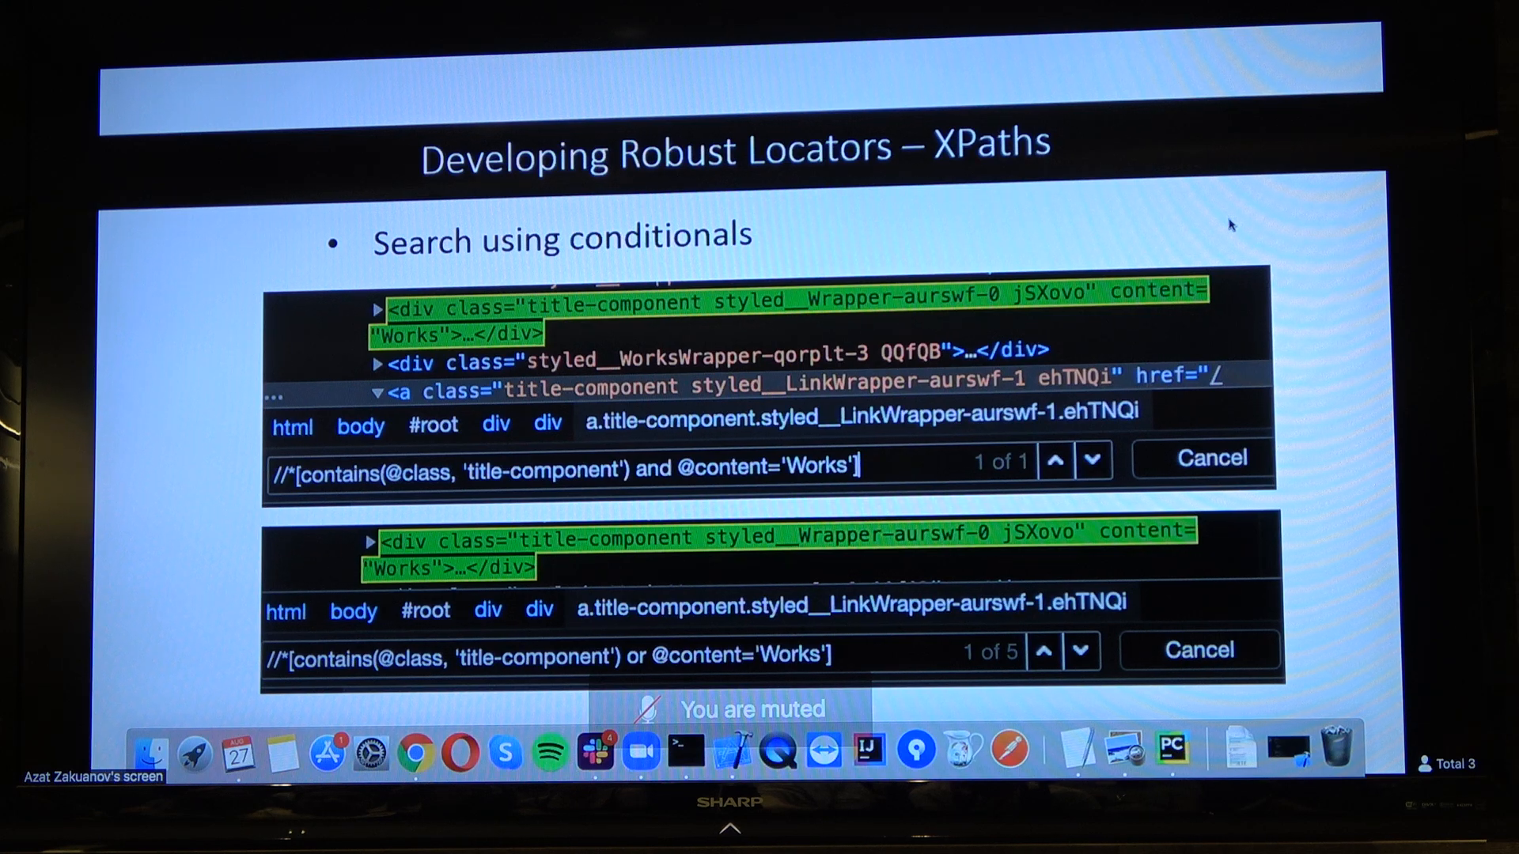
# - Advance to the 'Complex search using functions' slide with starts-with and following-sibling queries
pyautogui.press('right')
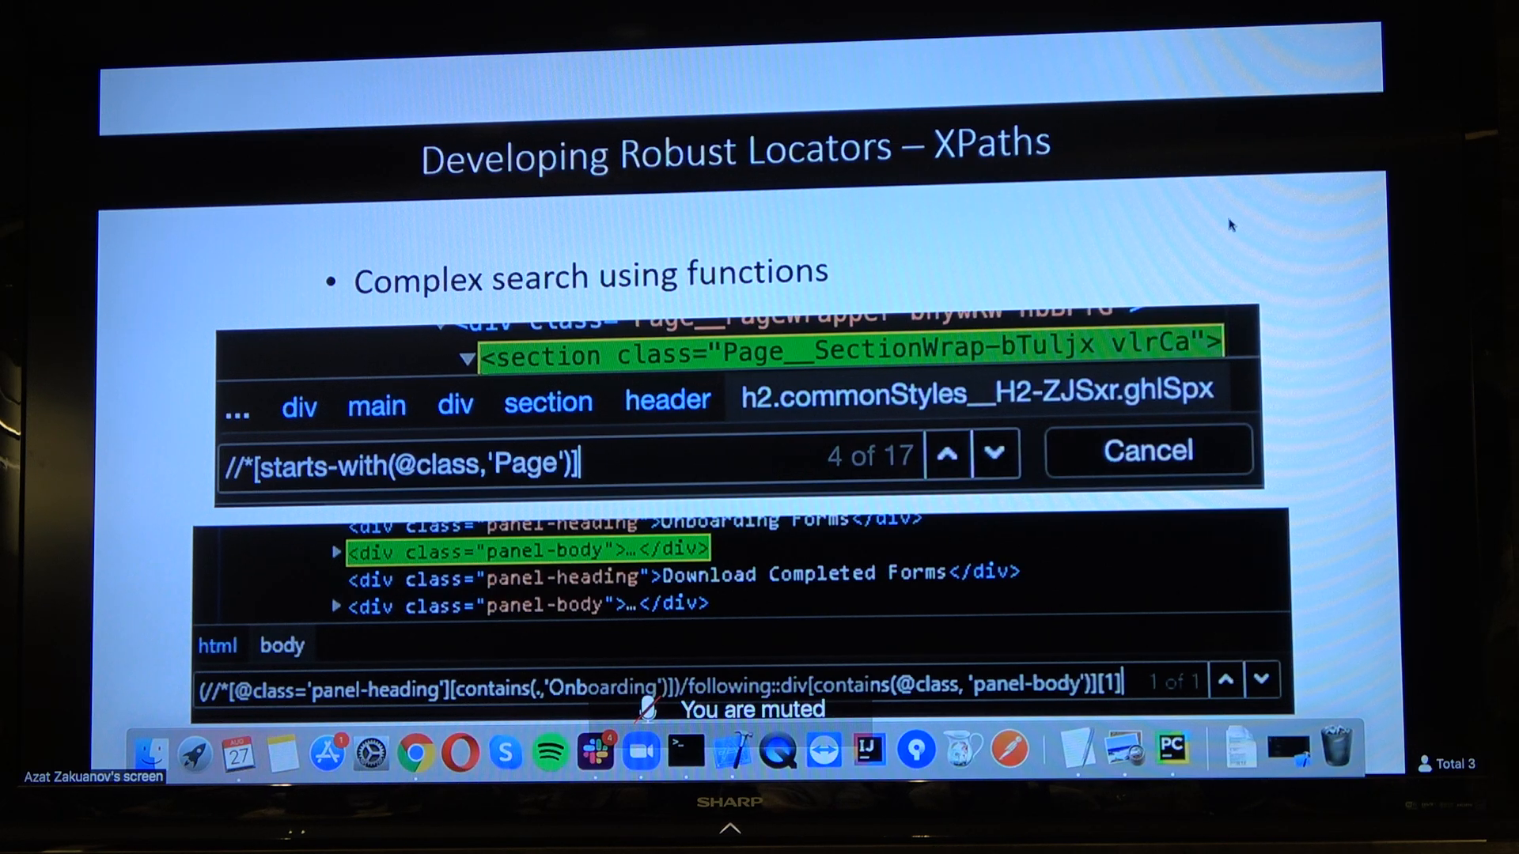
pyautogui.moveTo(593, 656)
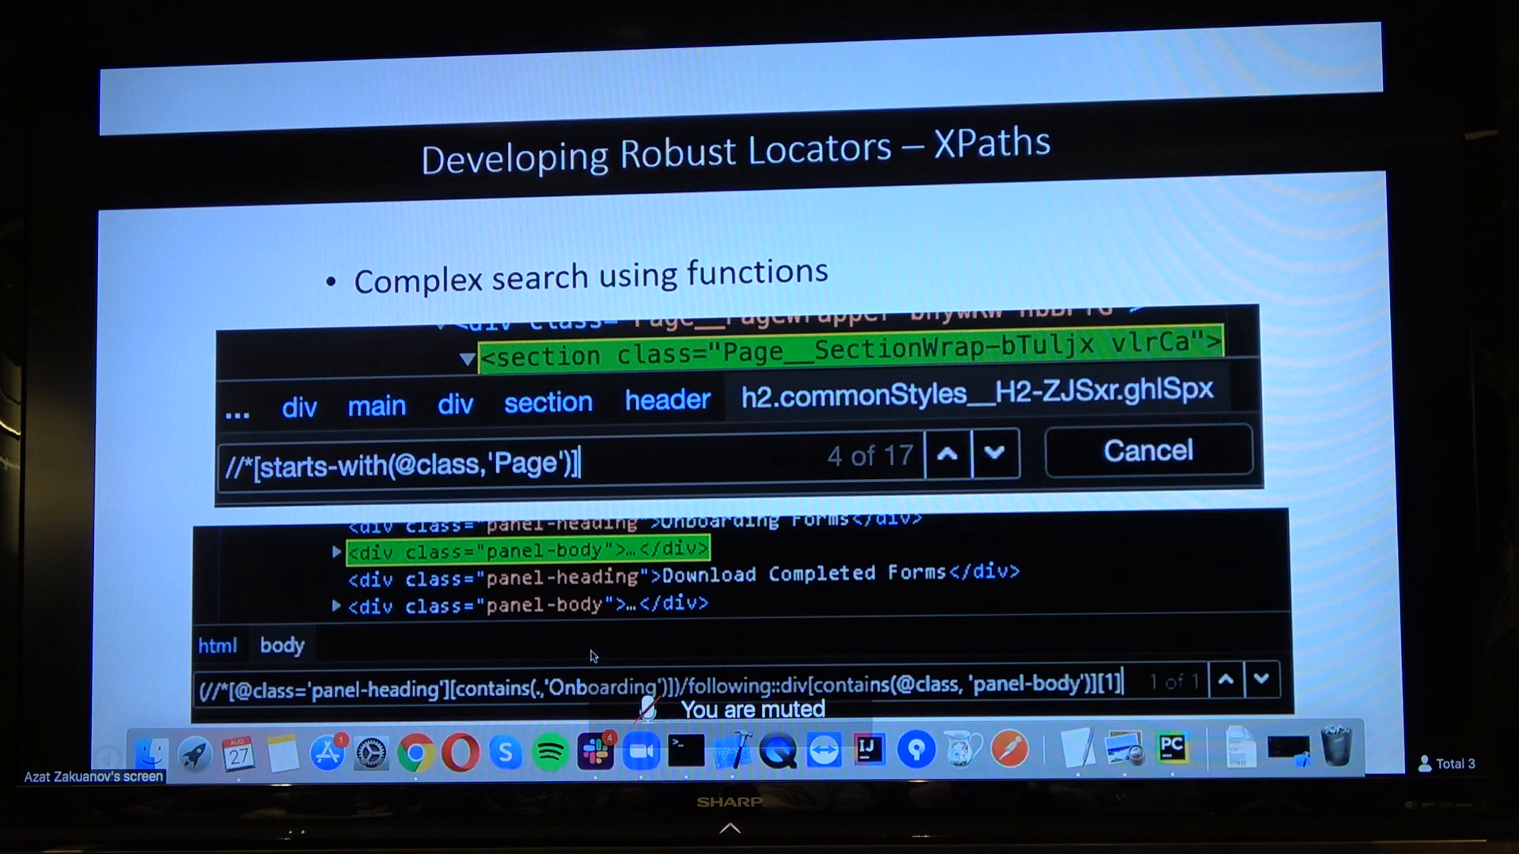